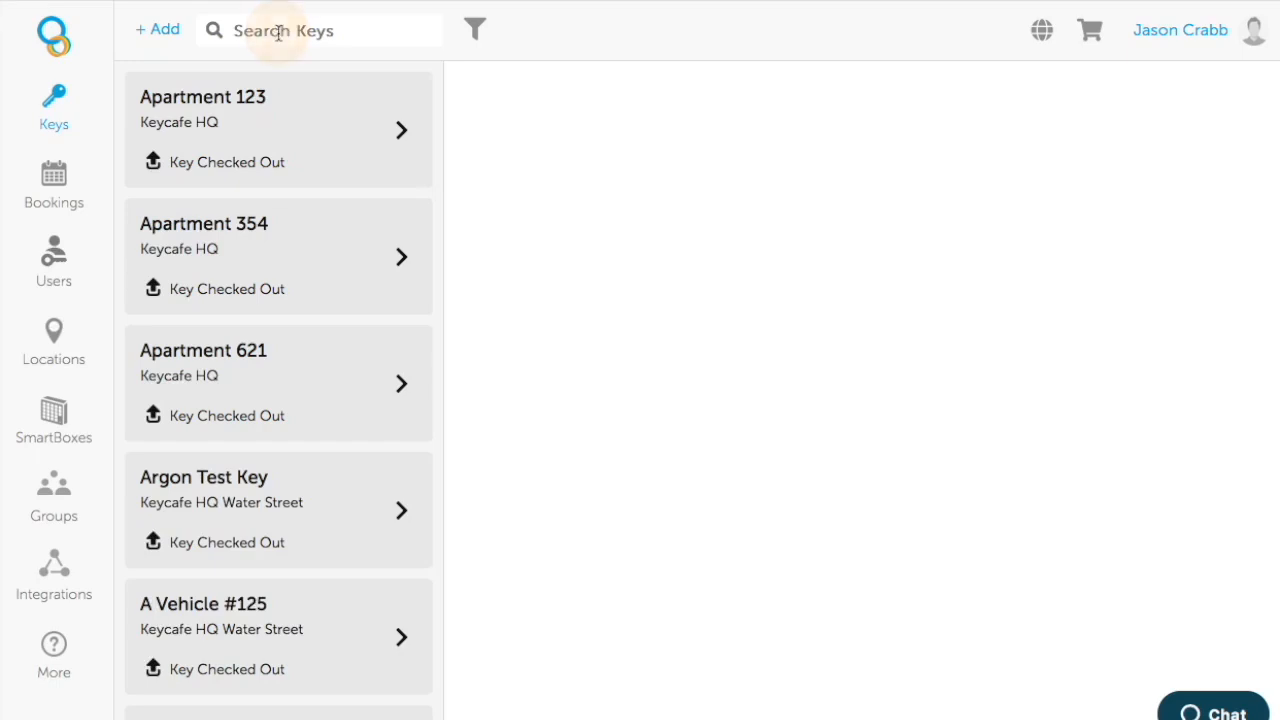
- Filter the key list by 'apar' and bring My Apartment Key's actions into view
click(318, 30)
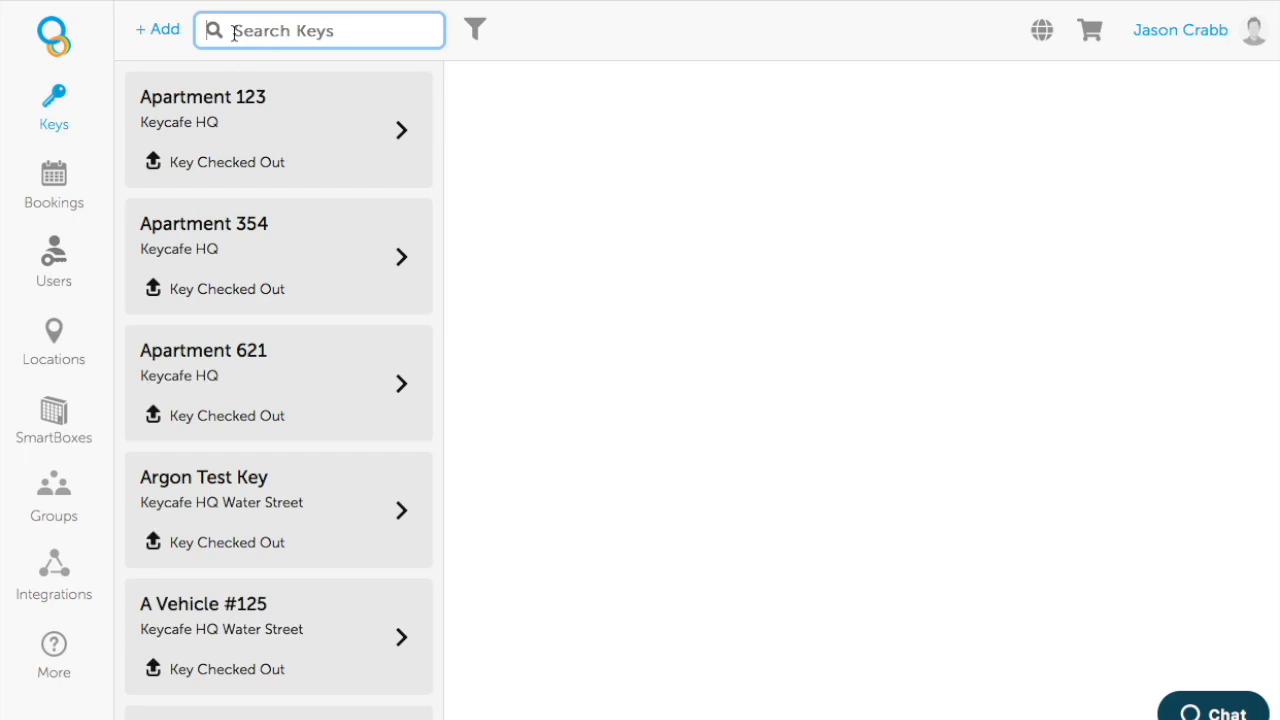
text(apartment)
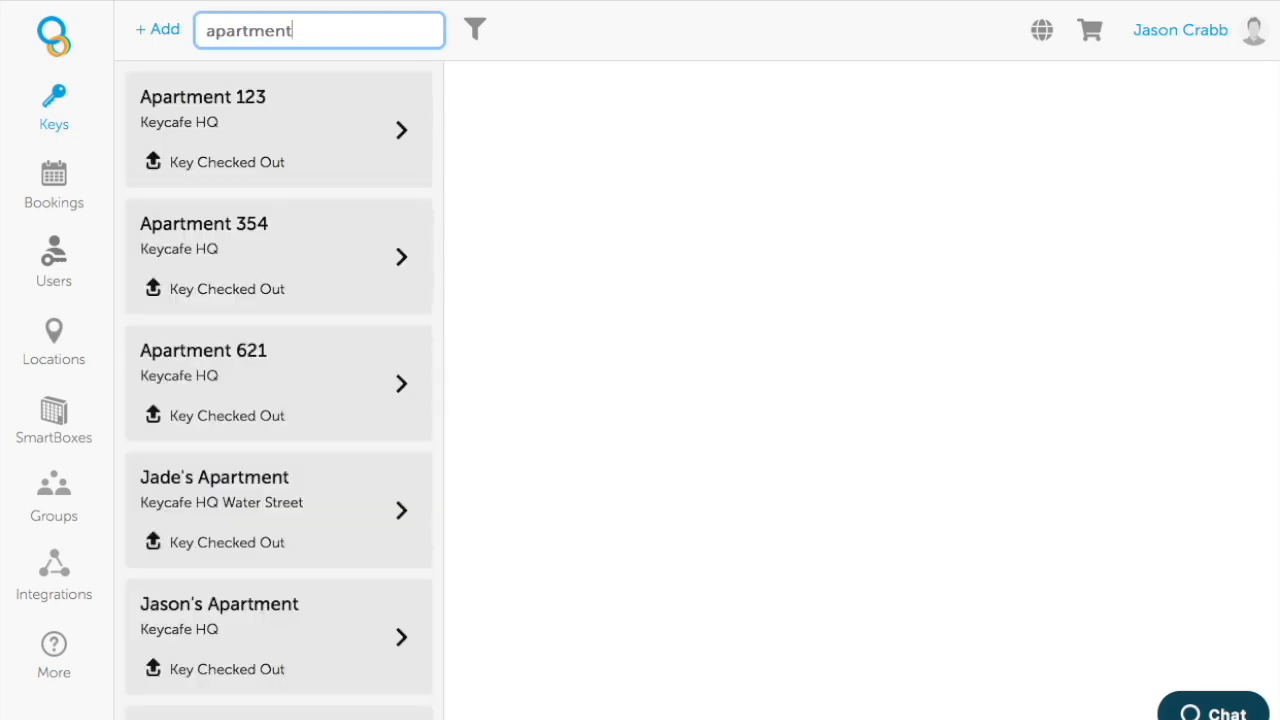
scroll(down, 3)
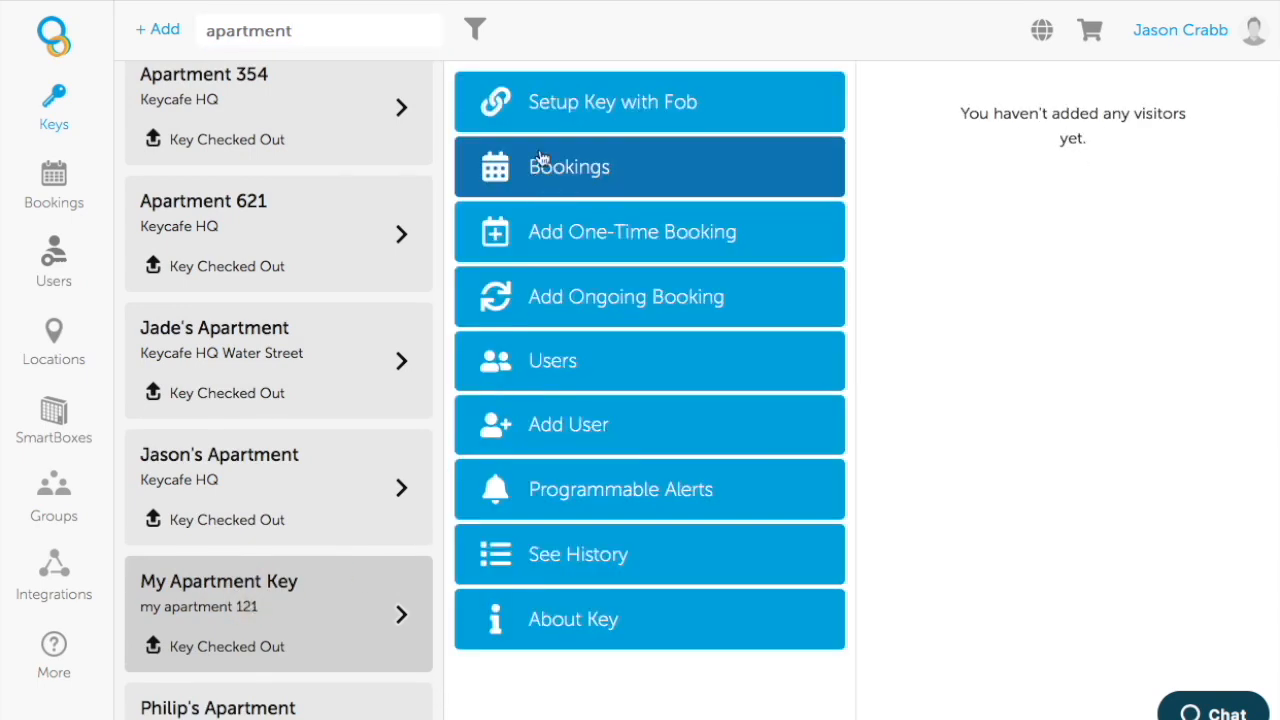
- Start Setup Key with Fob for My Apartment Key and reveal the advanced setup options
click(614, 100)
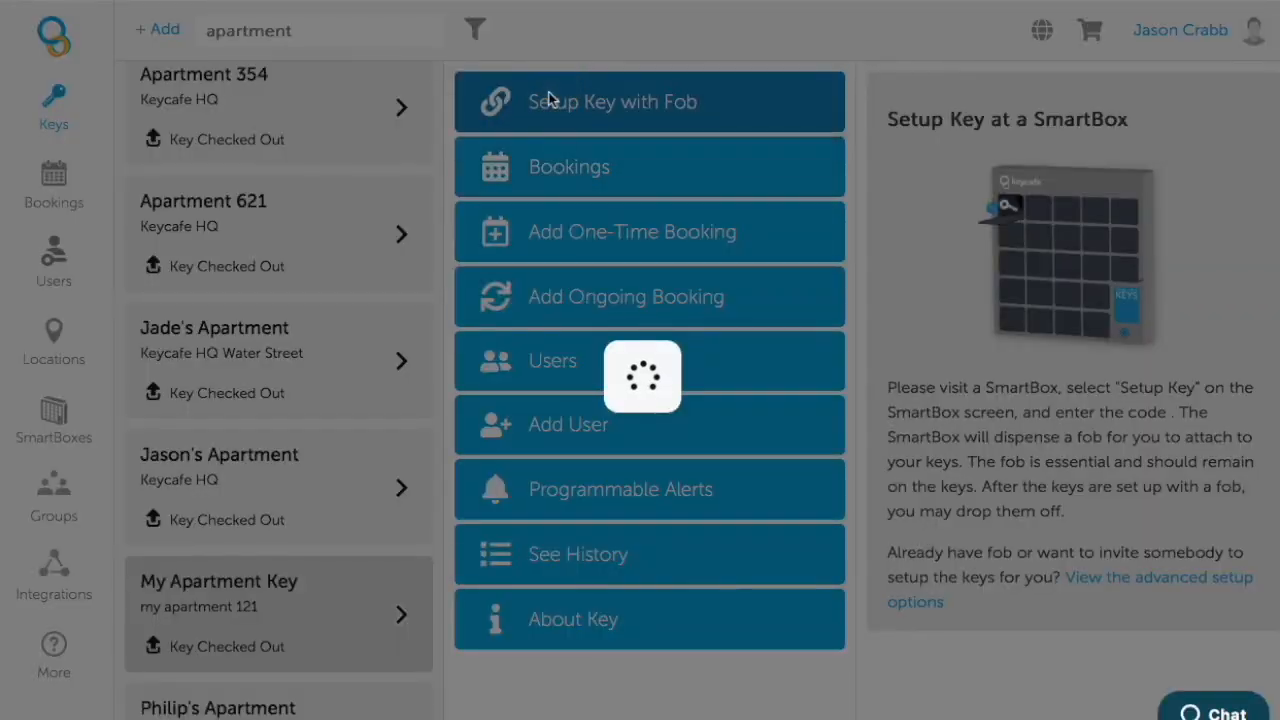
click(614, 100)
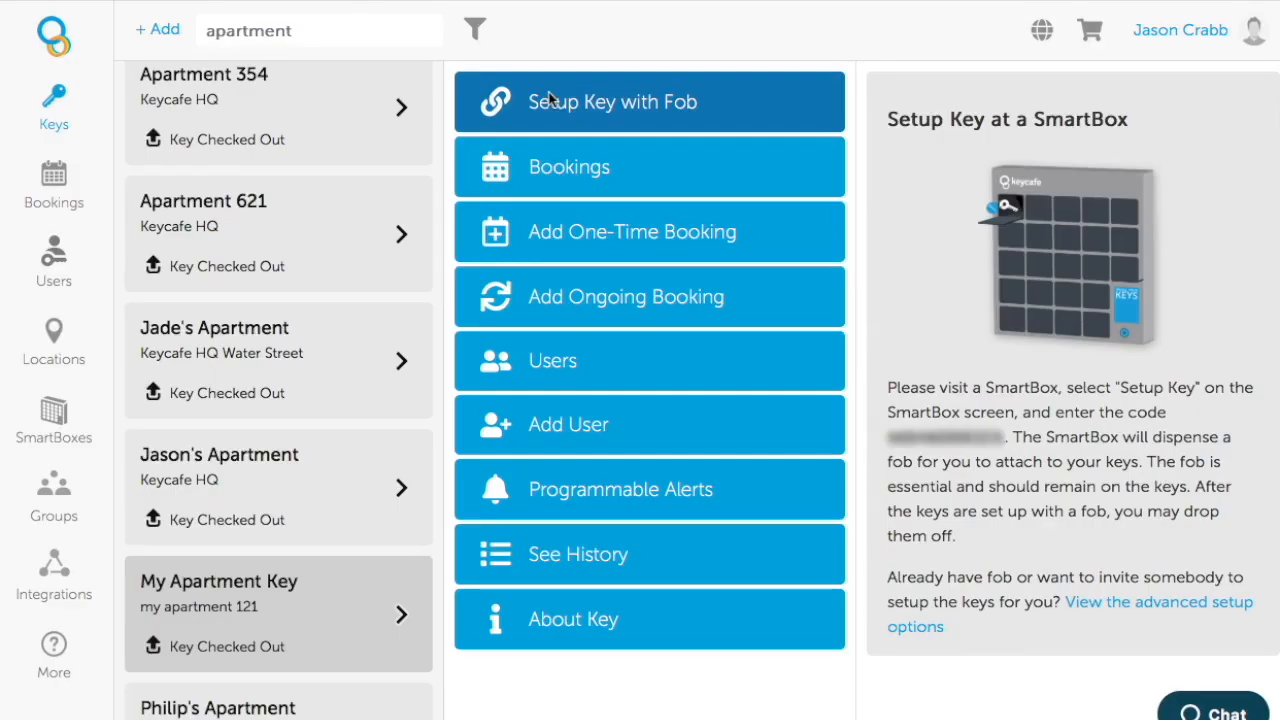
mouse_move(1092, 482)
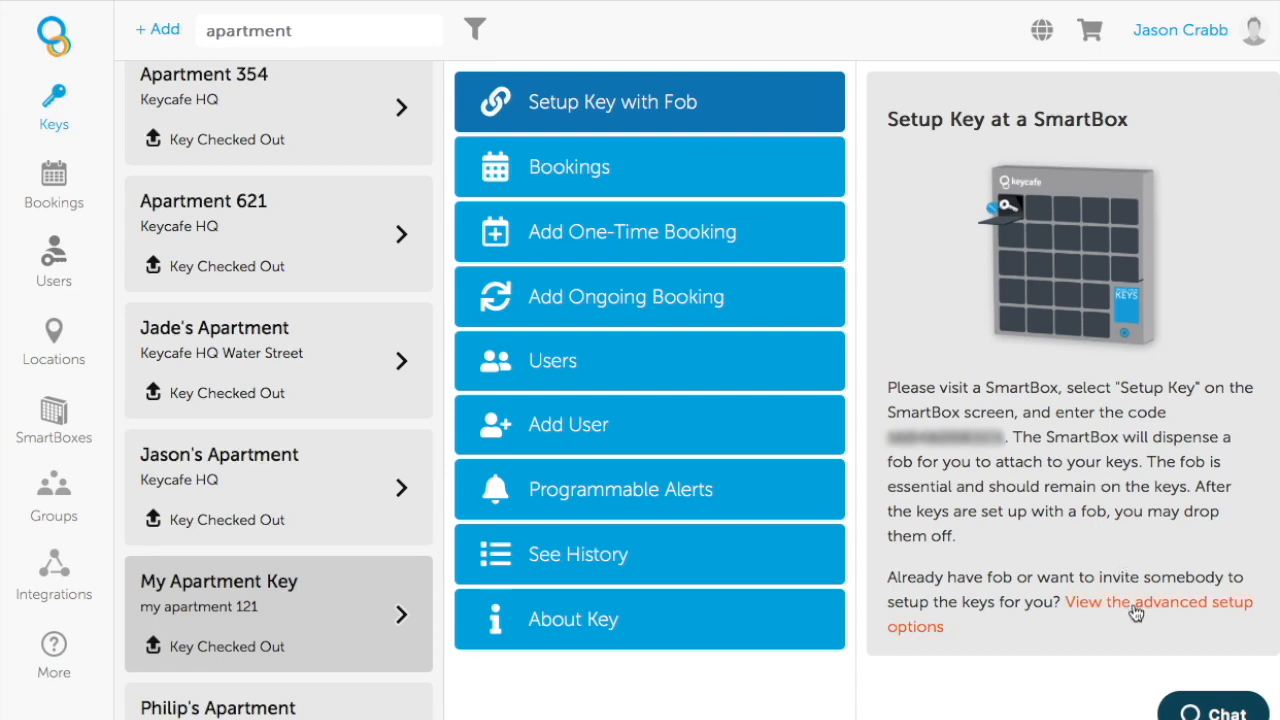
click(1168, 602)
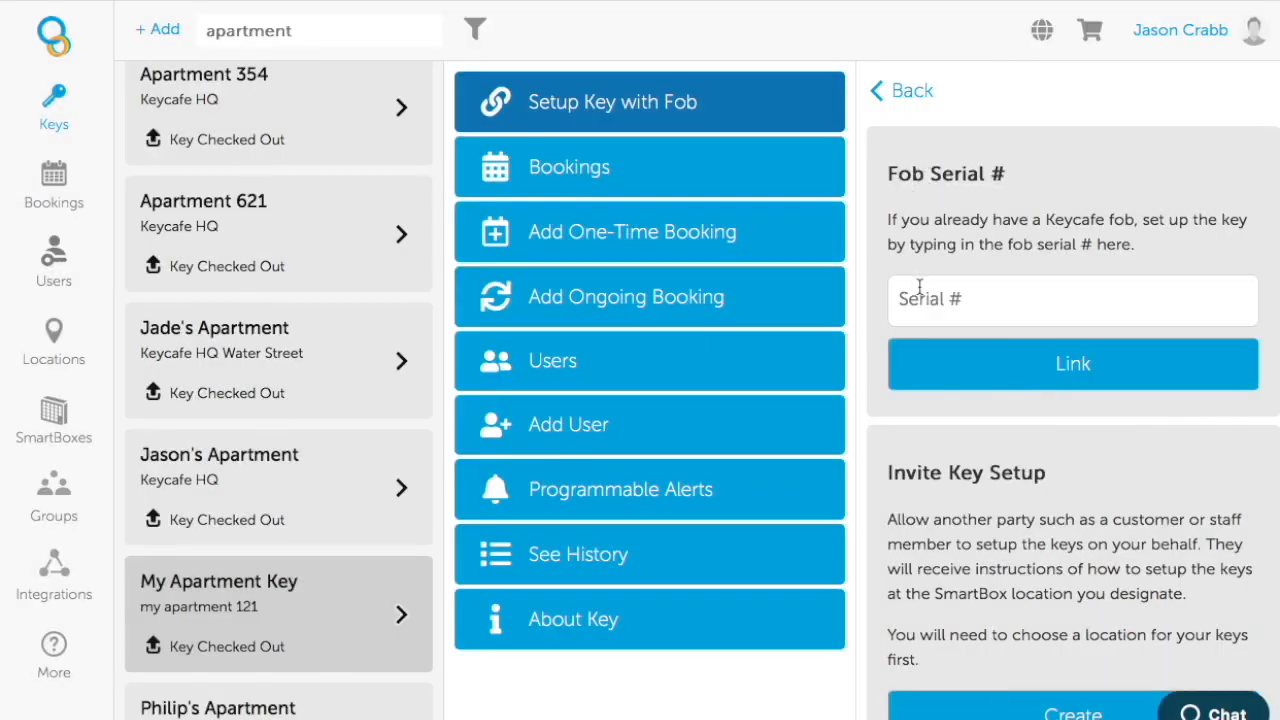
click(1072, 300)
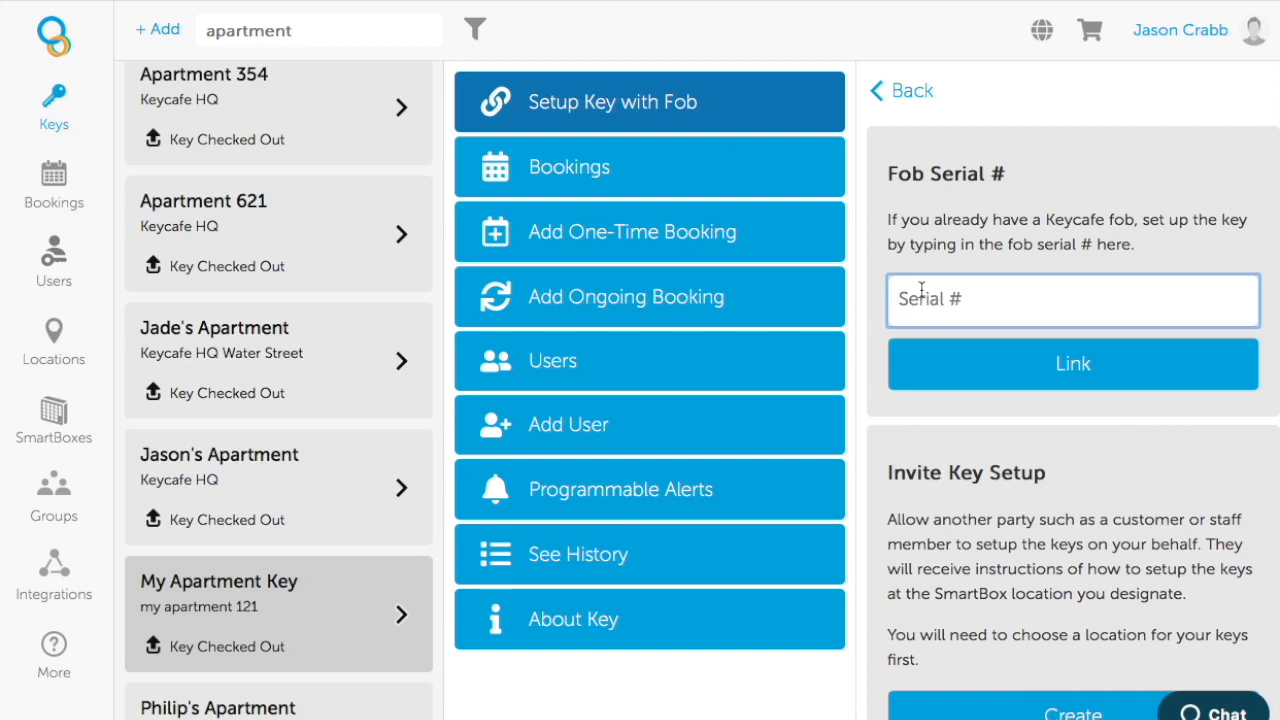
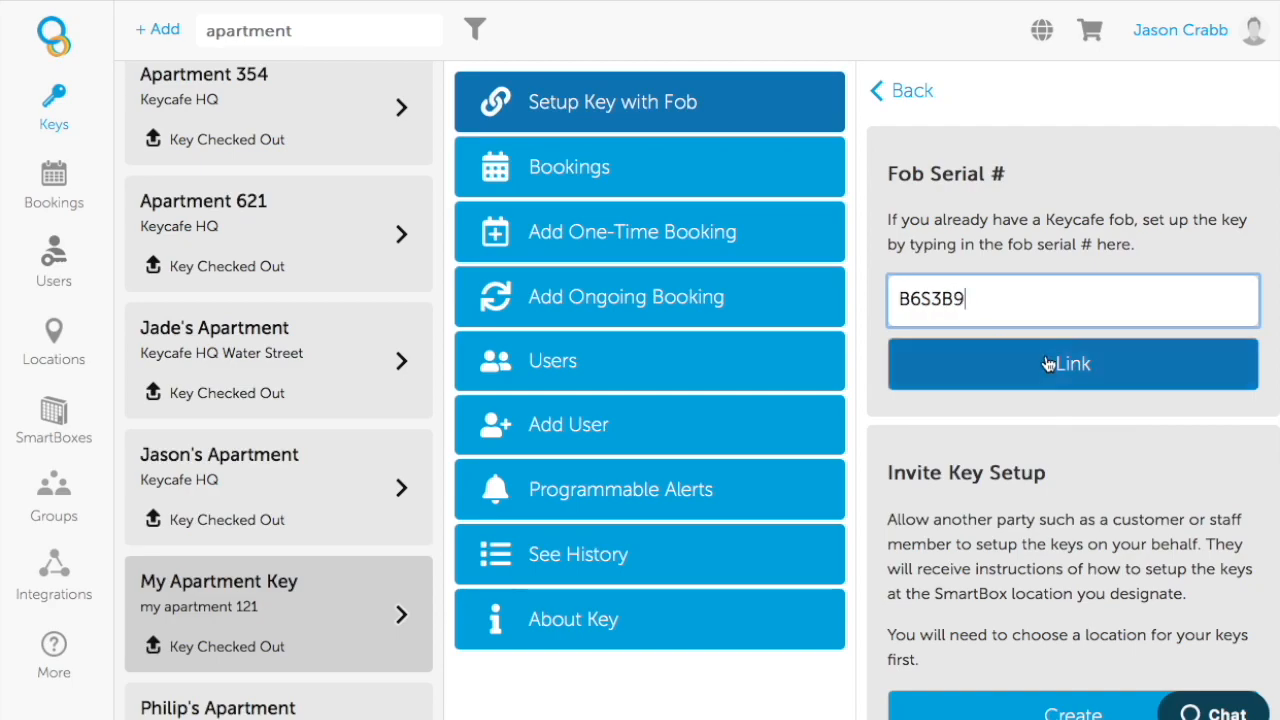
click(1072, 364)
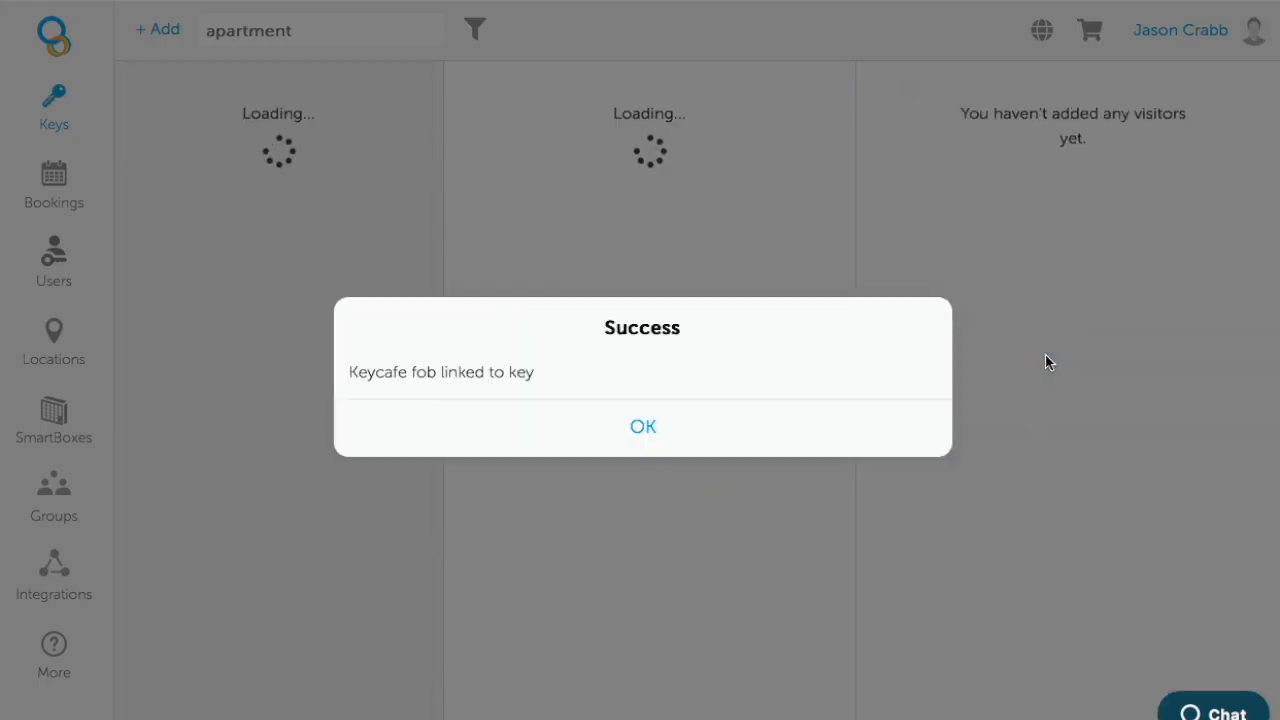
- Dismiss the success message and return to My Apartment Key in the key list
click(642, 426)
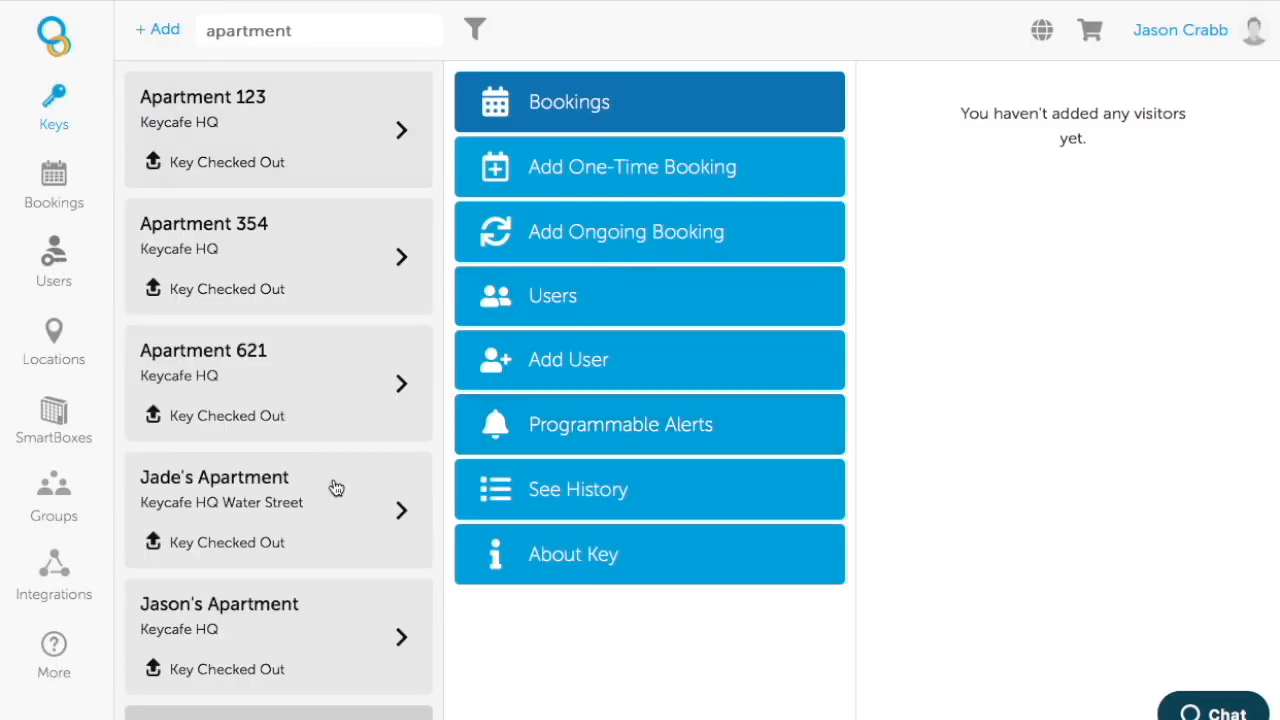
scroll(down, 3)
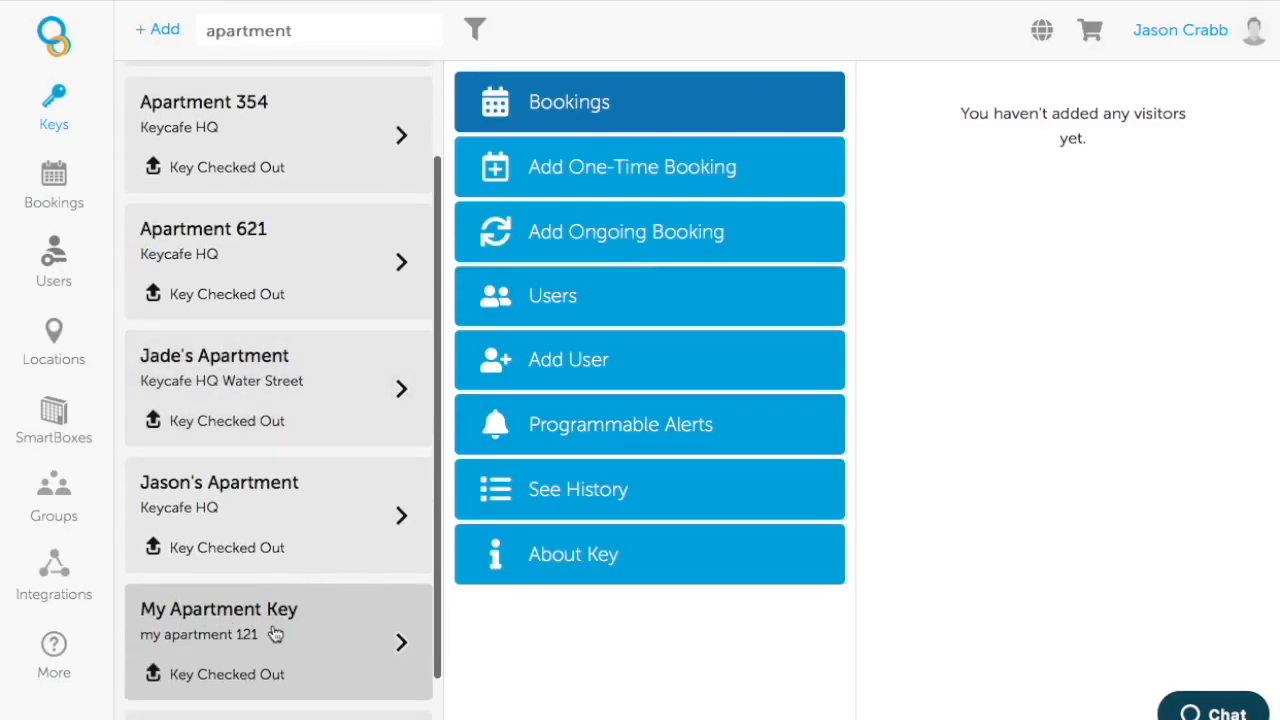
mouse_move(272, 632)
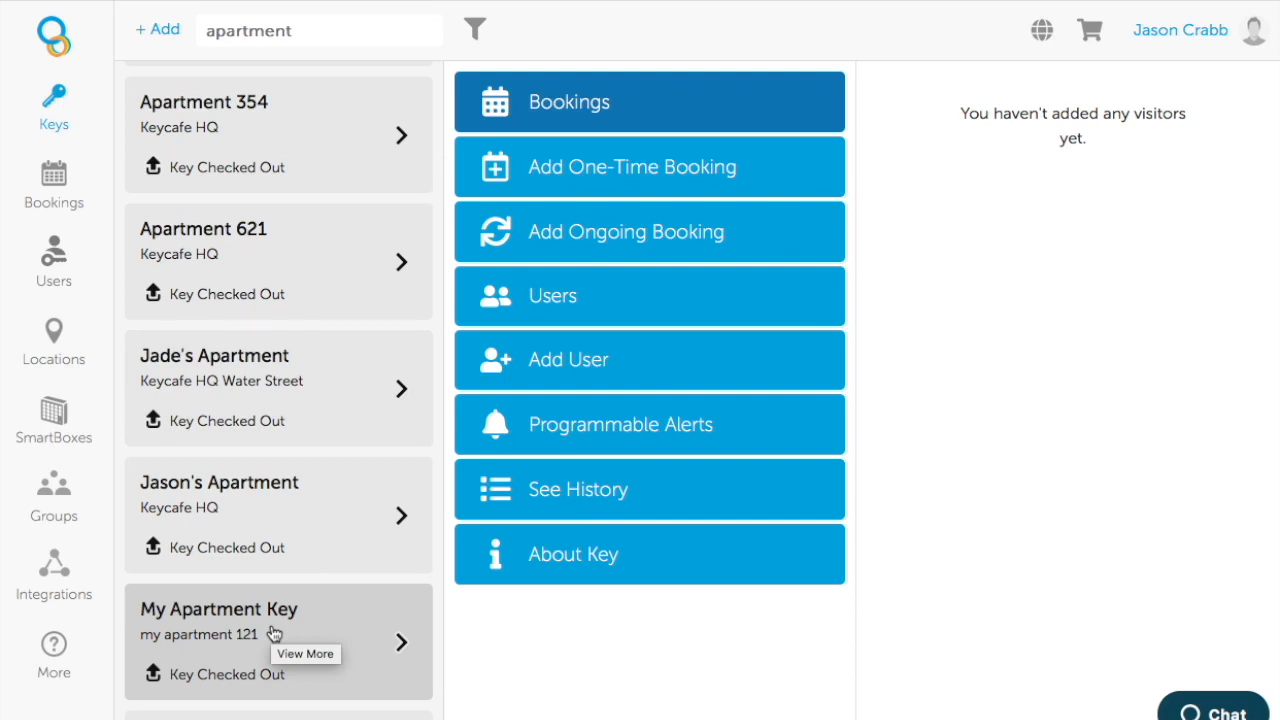